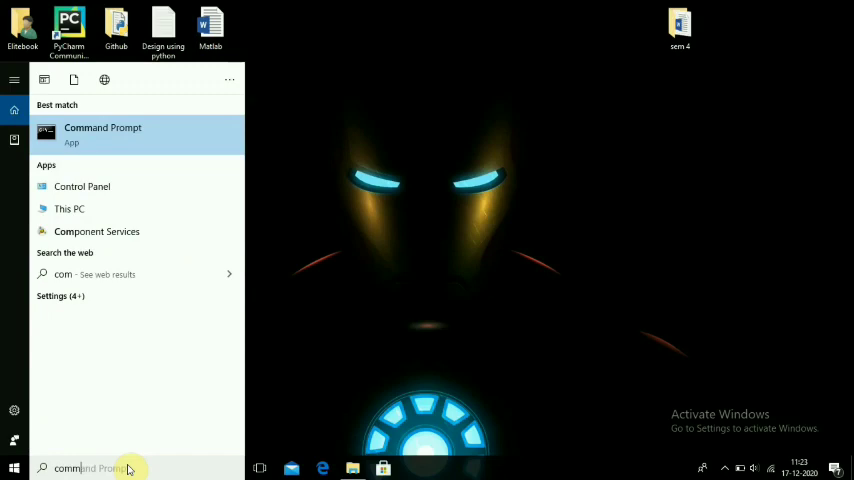
Launch Command Prompt from the Start menu search results
left_click(102, 136)
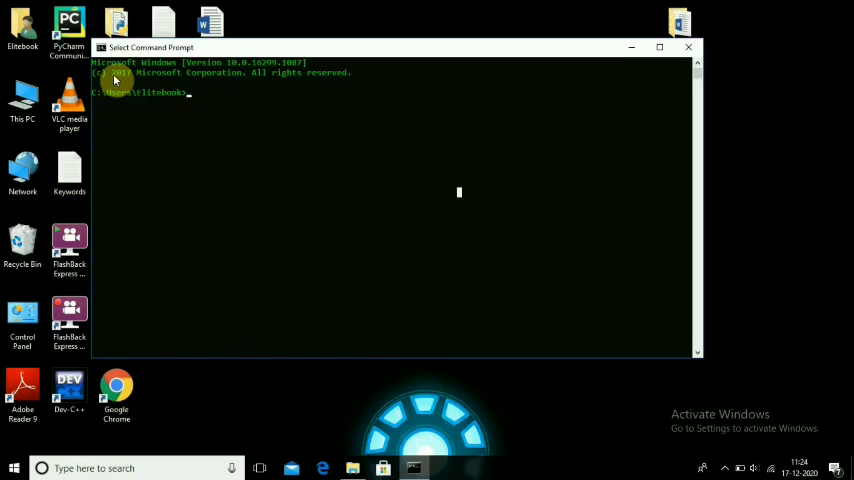
mouse_move(284, 104)
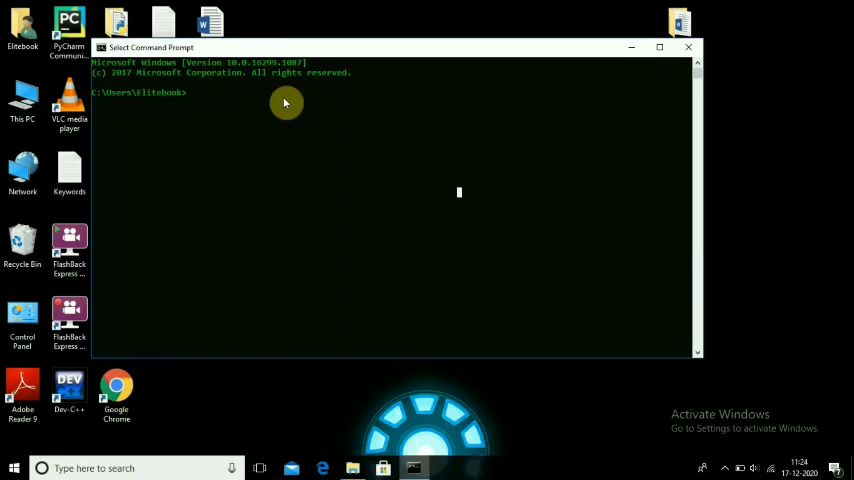
Maximize the Command Prompt window so the console fills the screen
left_click(660, 48)
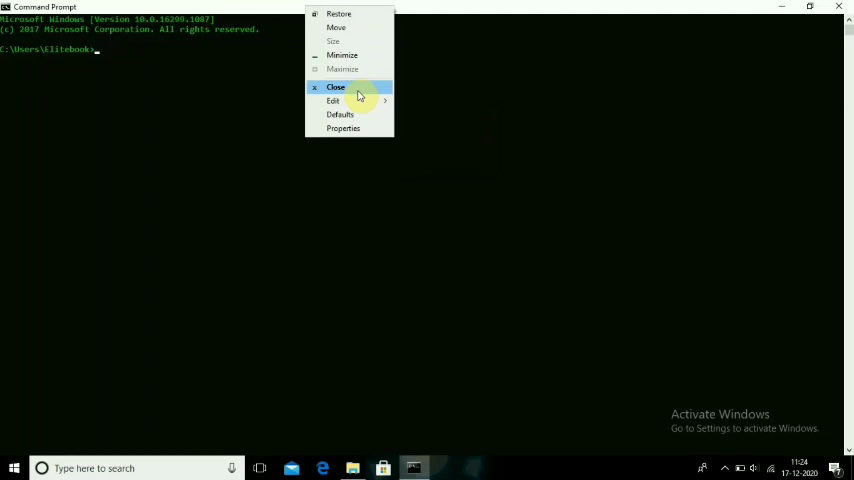
Show the console Properties dialog on its Colors settings
left_click(344, 128)
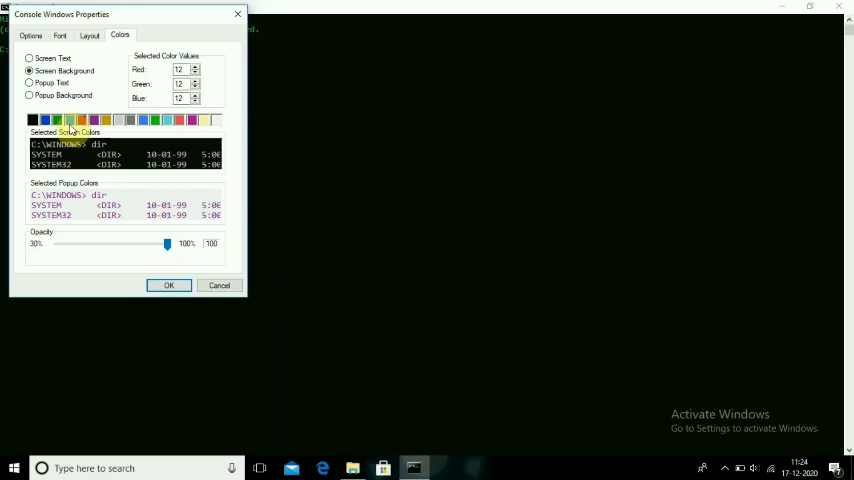
mouse_move(124, 246)
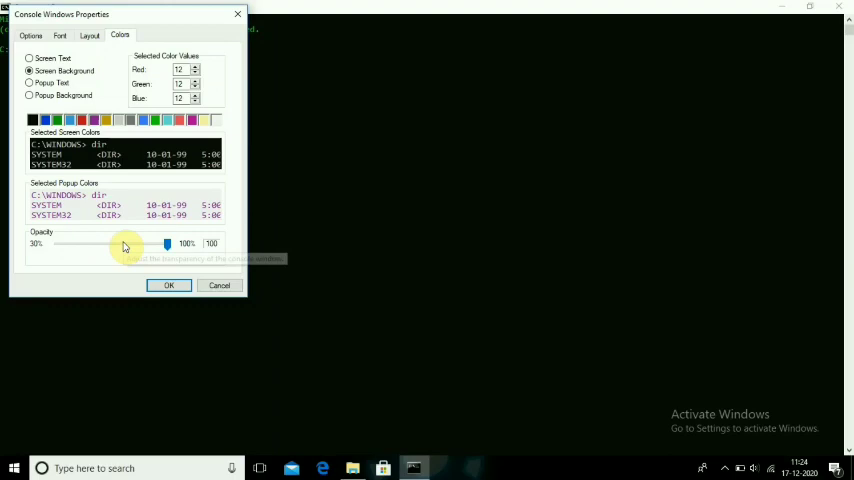
Show the Layout settings with buffer size, window size and position
left_click(90, 36)
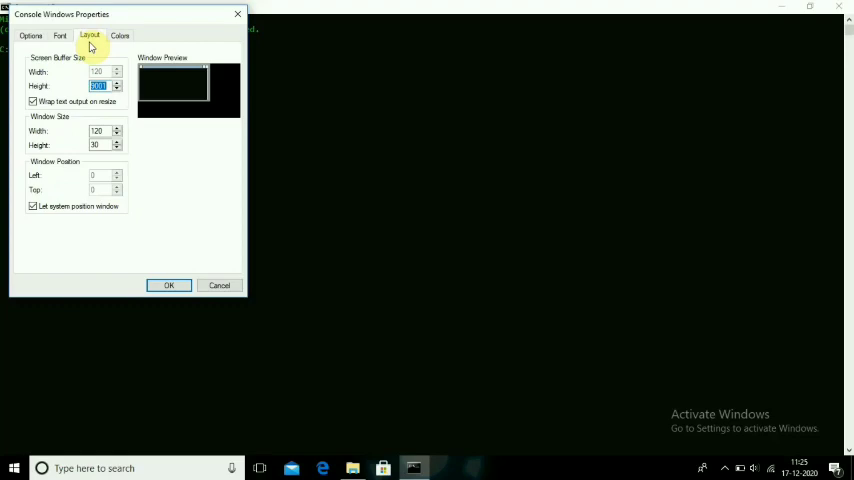
mouse_move(396, 126)
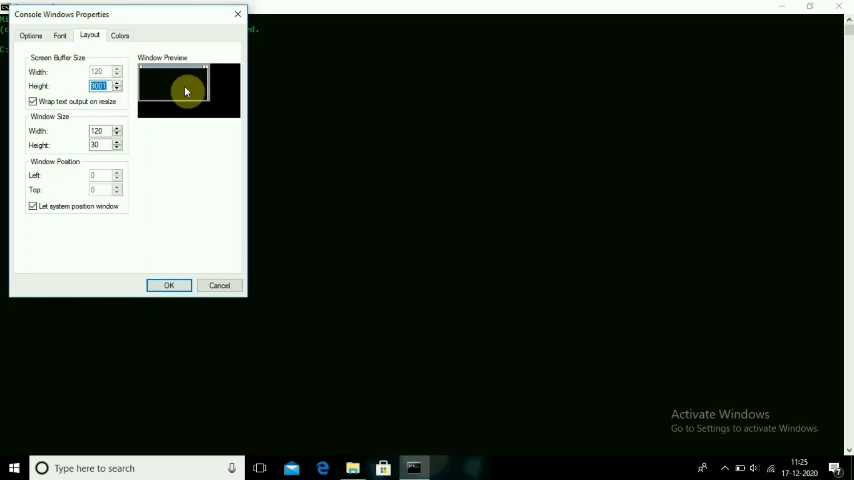
mouse_move(88, 176)
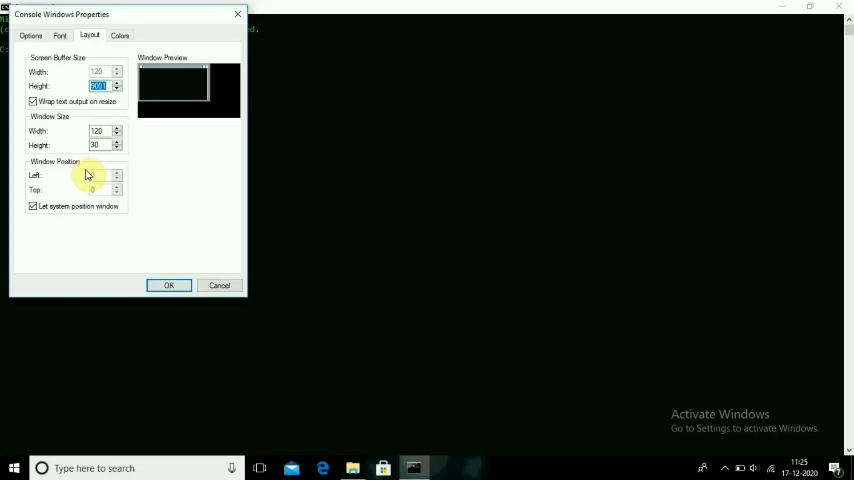
Show the Font settings and select Consolas as the console font
left_click(60, 36)
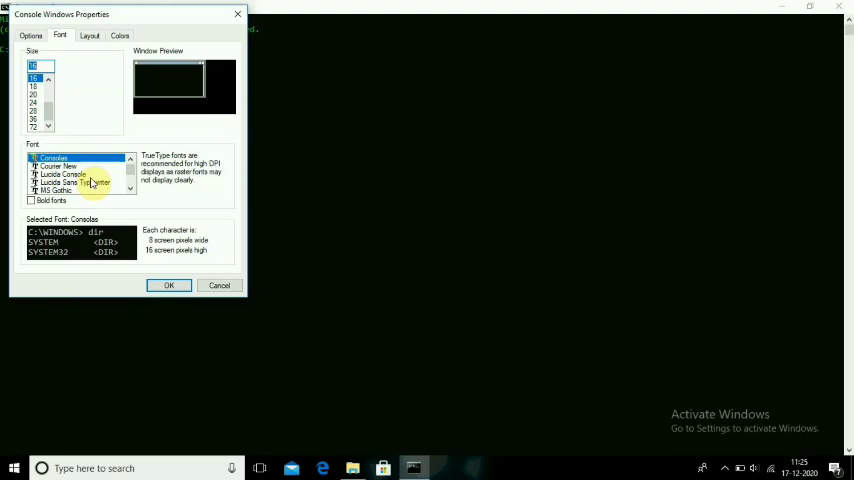
left_click(30, 36)
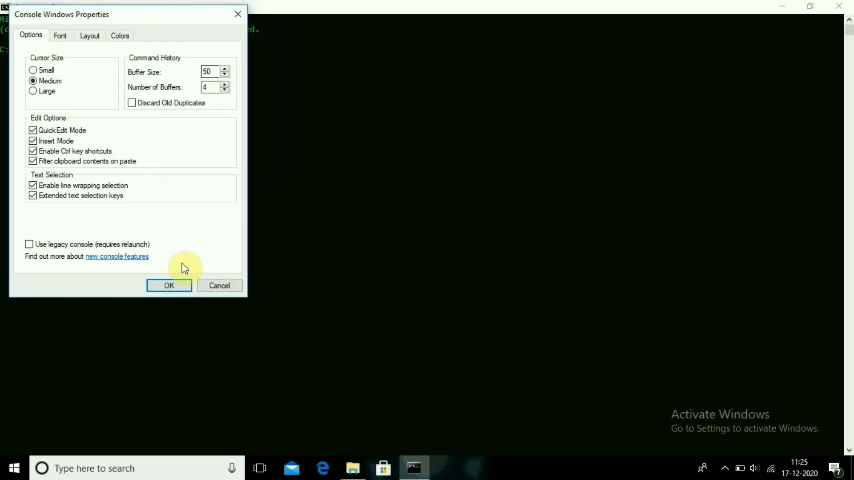
Apply the properties with OK, returning to the full-screen prompt
left_click(168, 284)
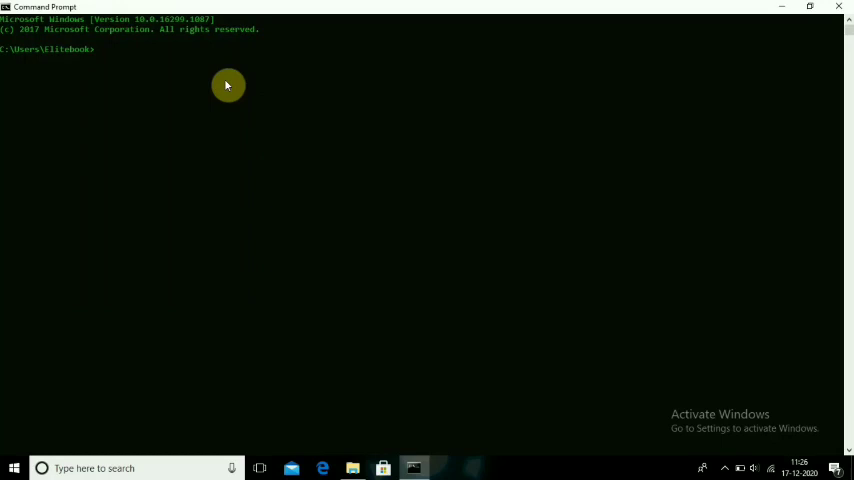
Run help to list the available commands with short descriptions
type("help")
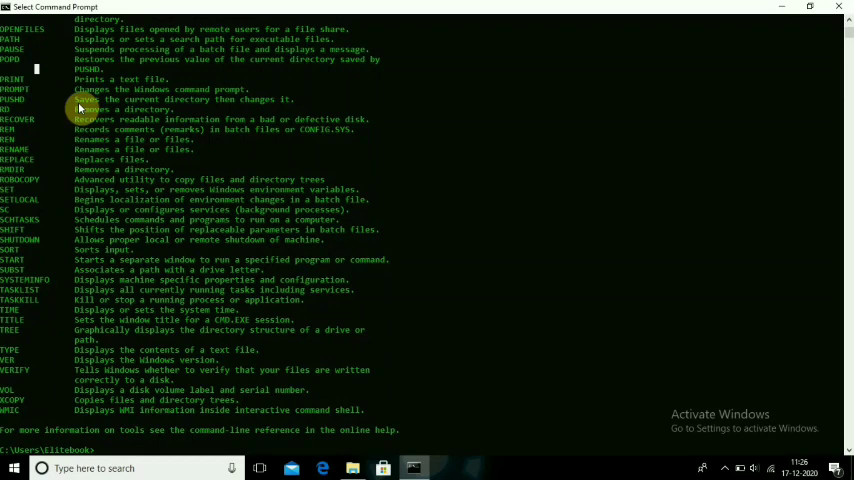
mouse_move(128, 208)
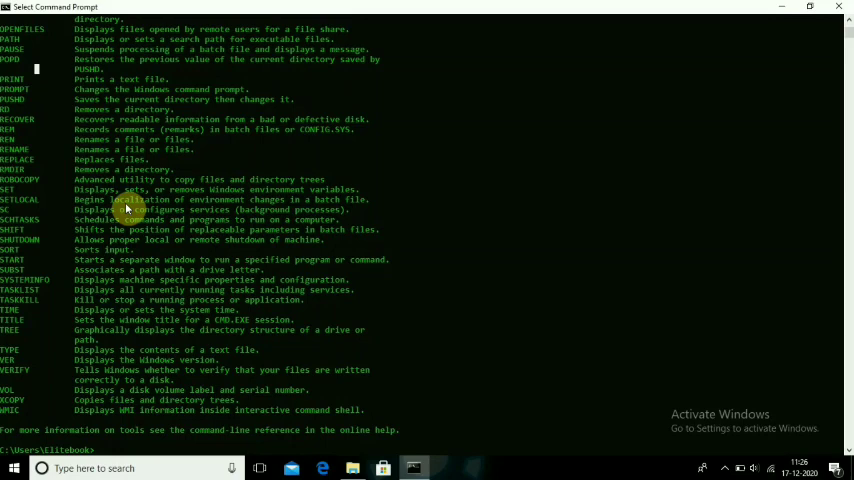
mouse_move(120, 340)
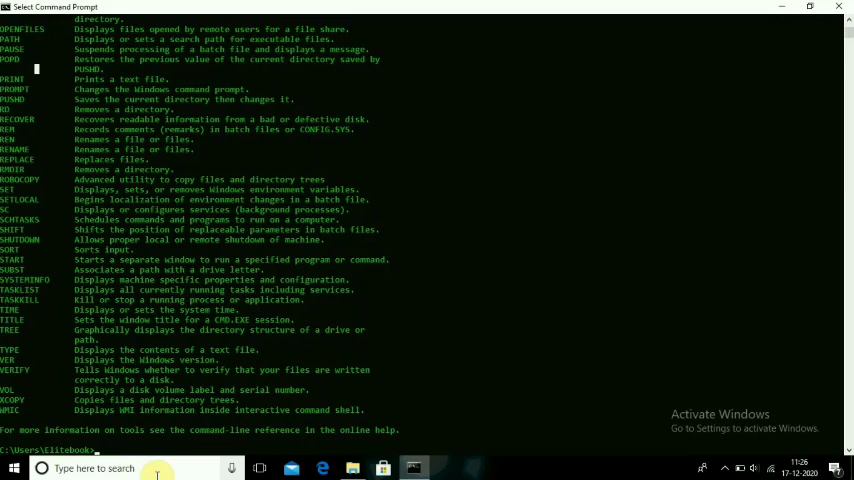
Run tree to show the user folder tree, then clear the screen with cls
type("tree")
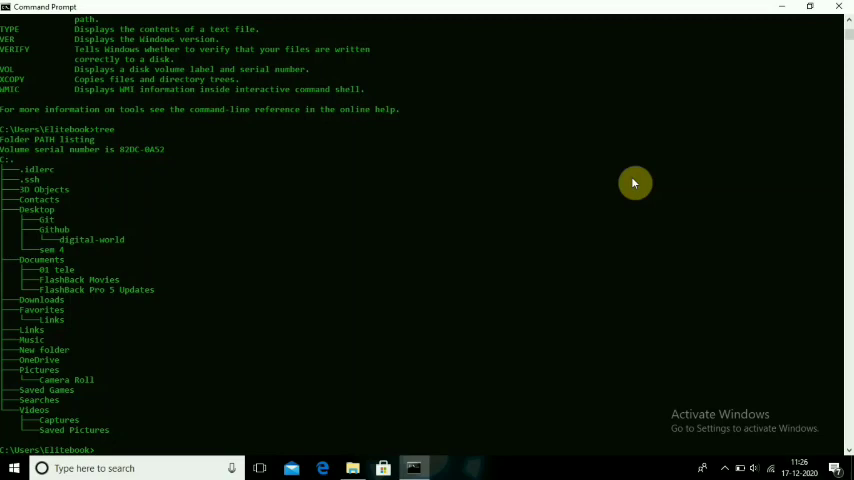
type("cls")
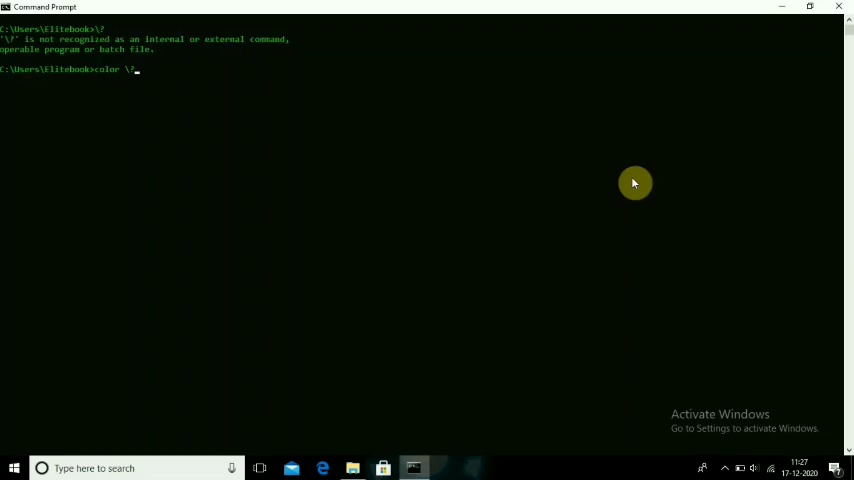
View the color command help, then set the console text to light green with color a
key("enter")
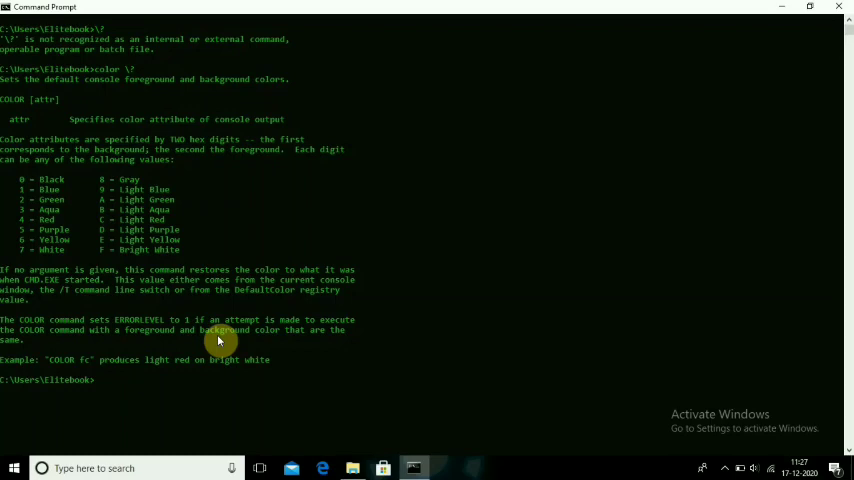
type("color a")
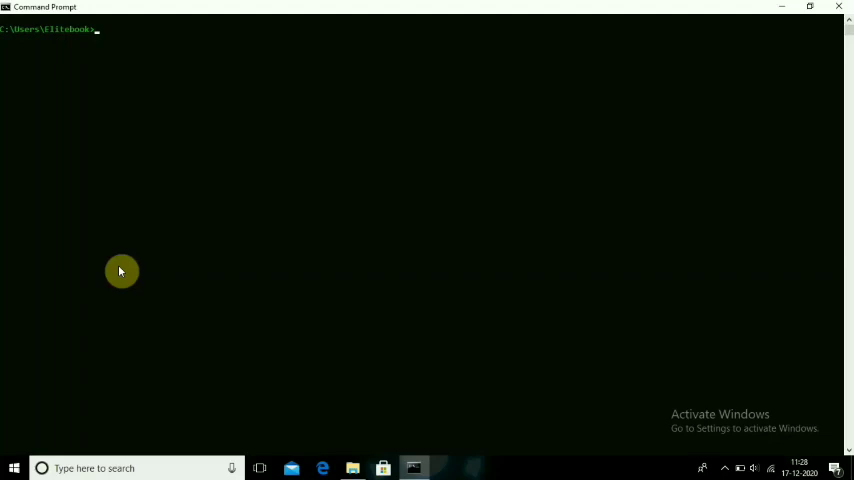
type("fc /scannow")
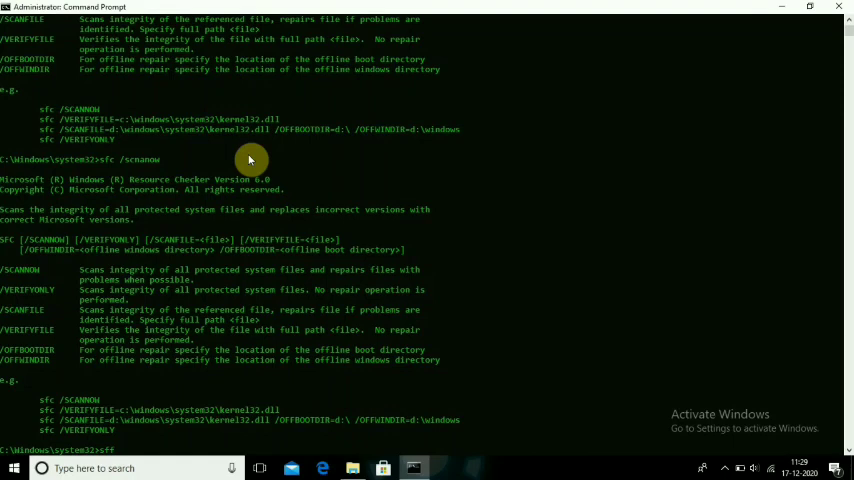
Start an sfc /scannow system file scan and cancel it at 4% with Ctrl+C
type("sfc /scannow")
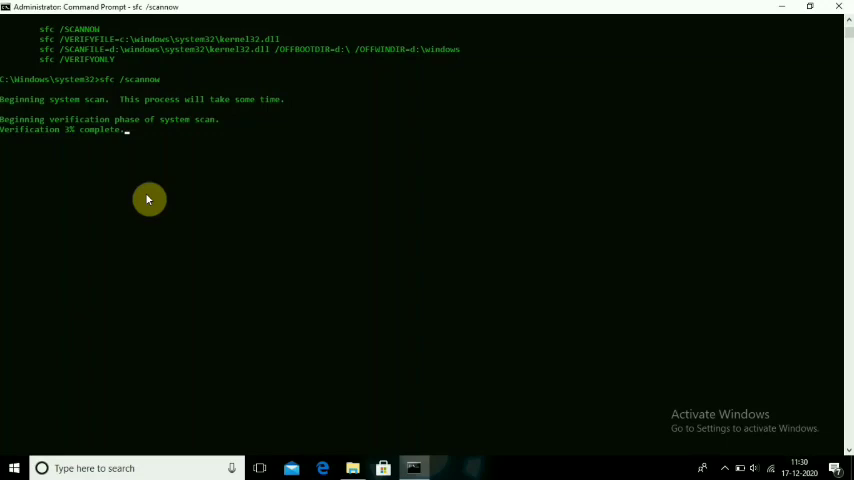
key("ctrl+c")
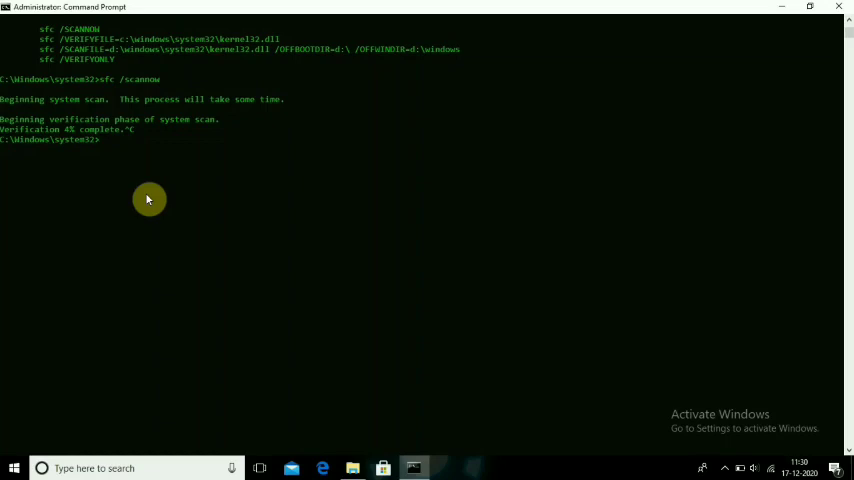
Launch Command Prompt from the Start search and change into the Desktop folder
type("commm")
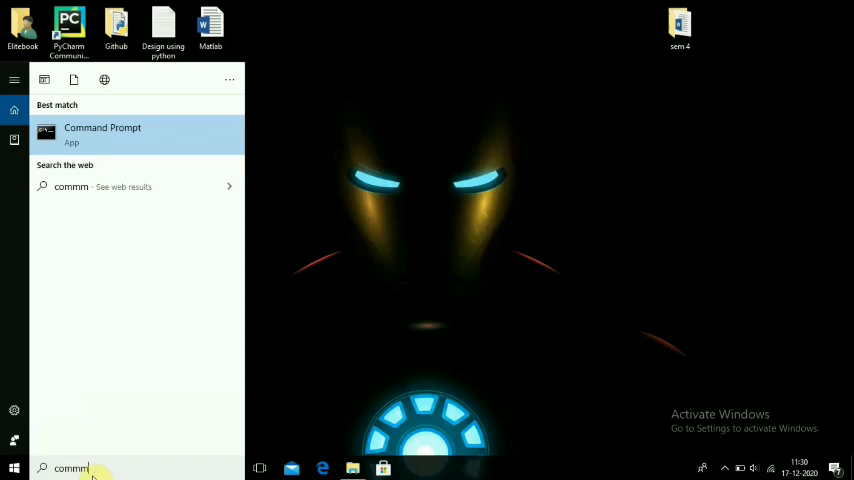
left_click(102, 134)
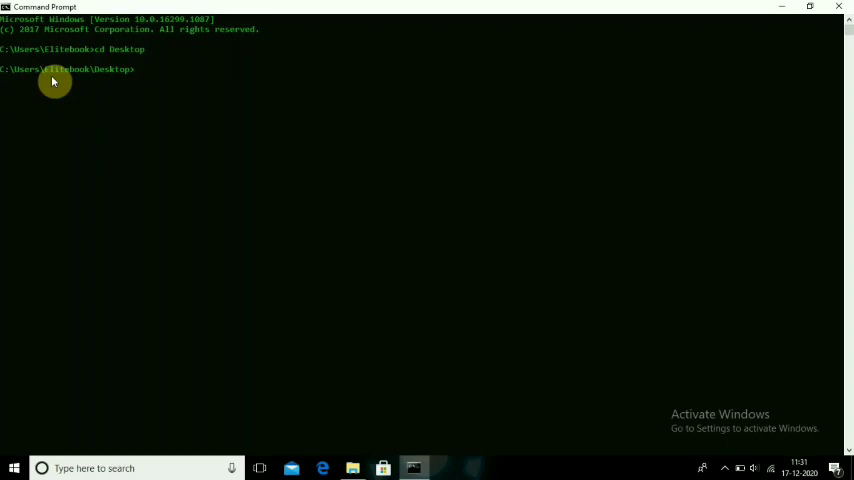
Move the working directory up one level with cd .. to the home folder
type("cd ..")
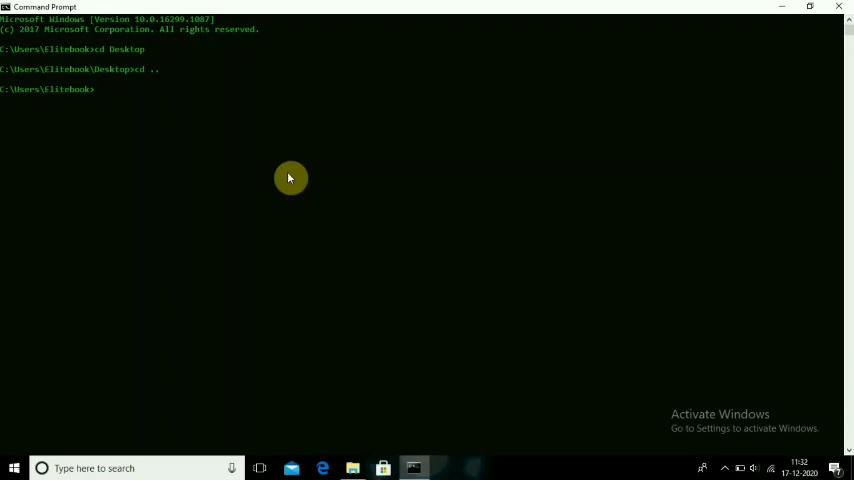
type("ping www.google.com")
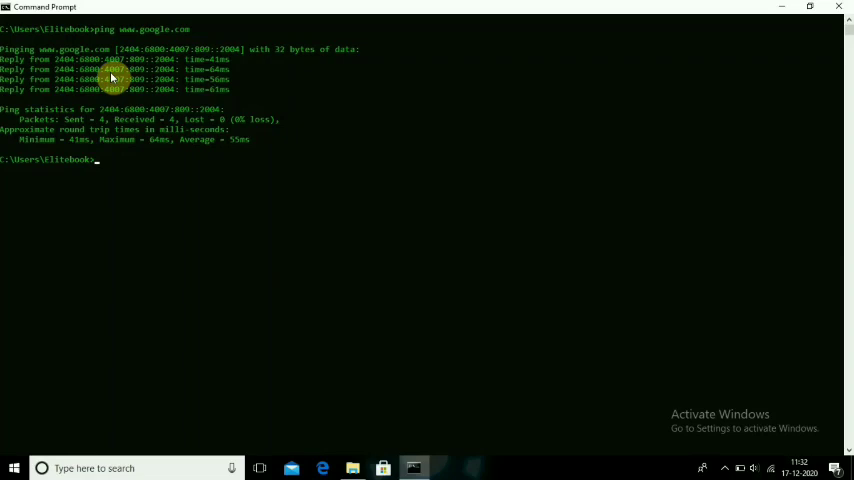
mouse_move(328, 272)
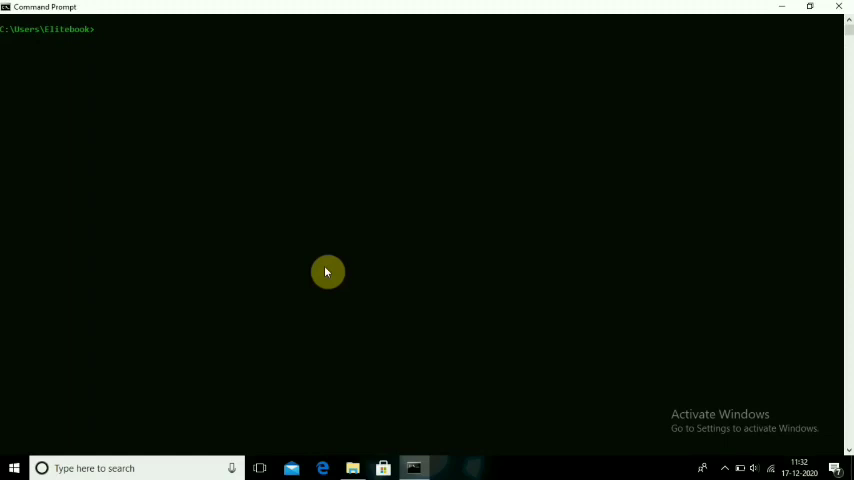
type("nslookup www.google.co")
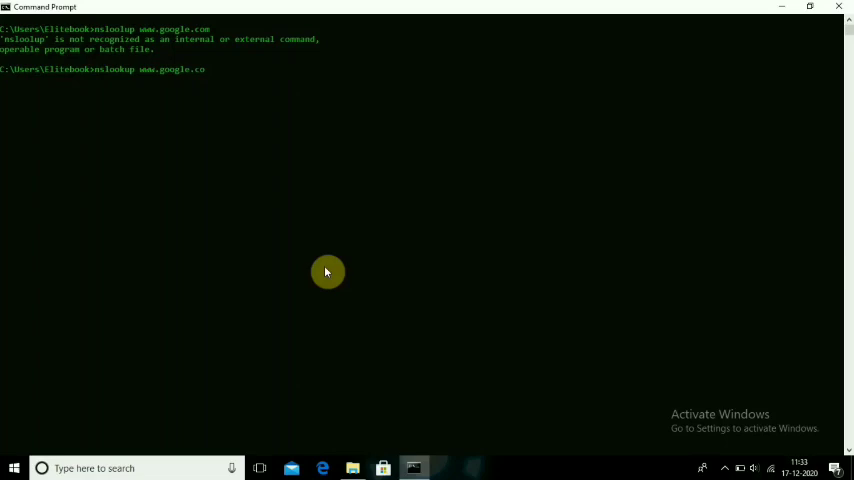
key("enter")
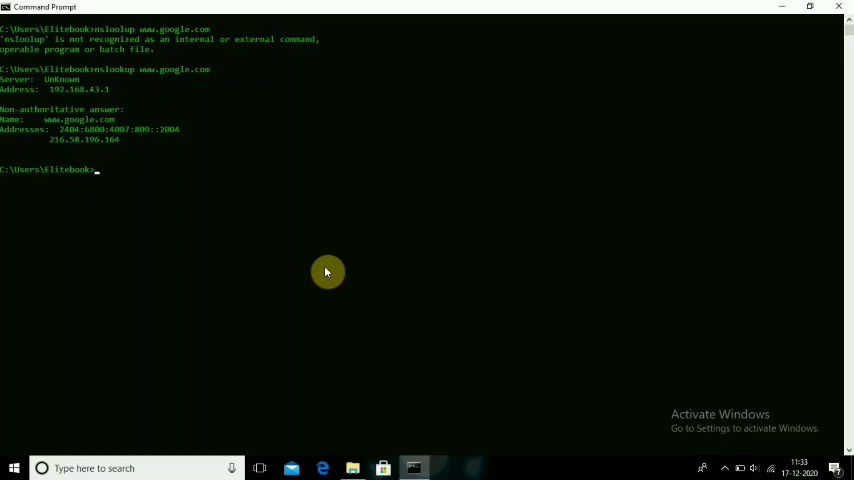
type("trce")
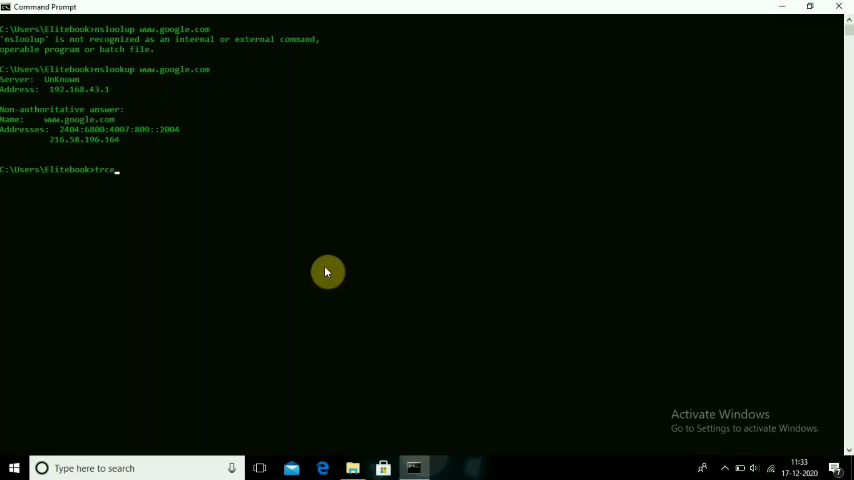
type("rt")
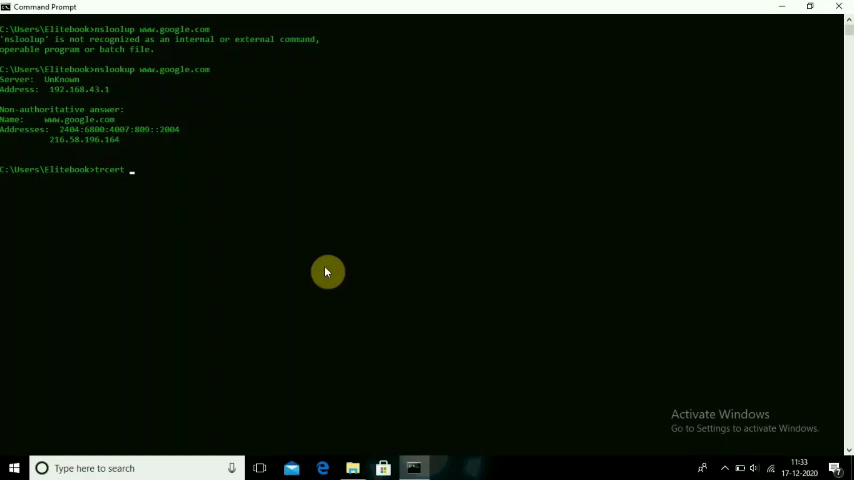
type("www.google.com")
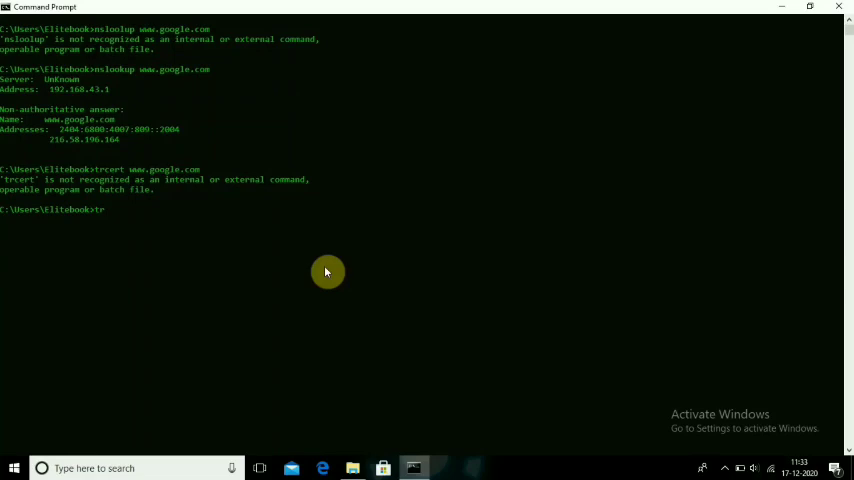
type("acert")
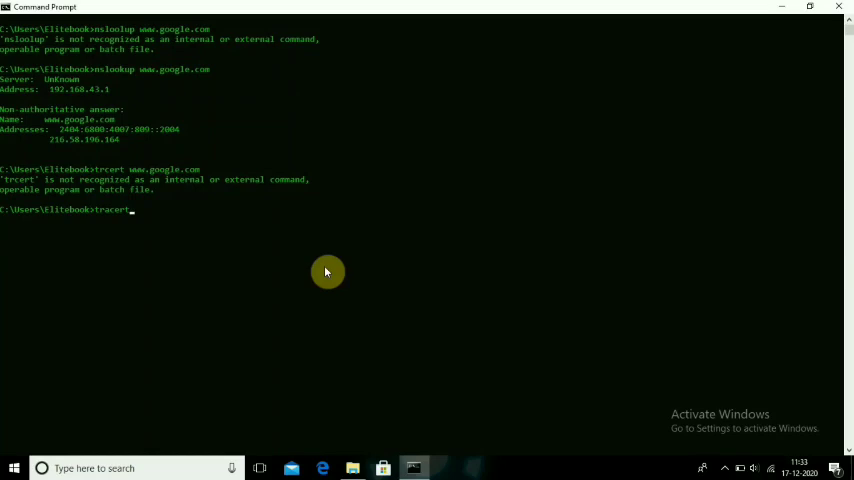
type("www.google.com")
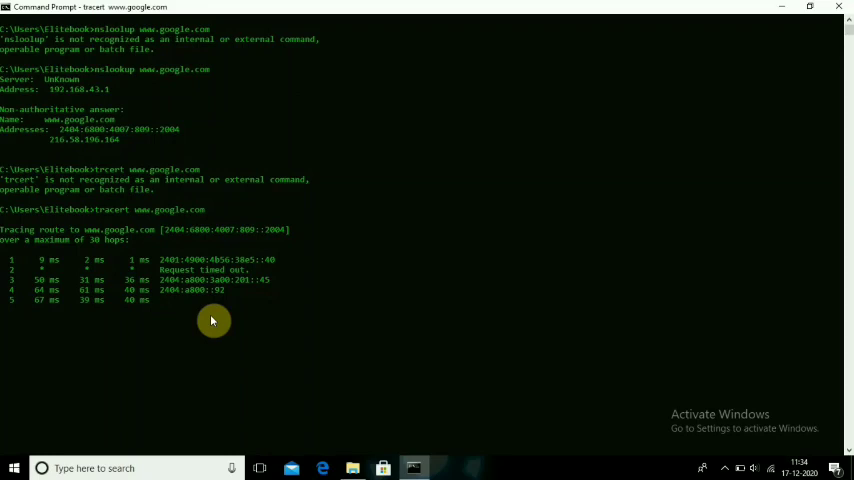
type("arp -a")
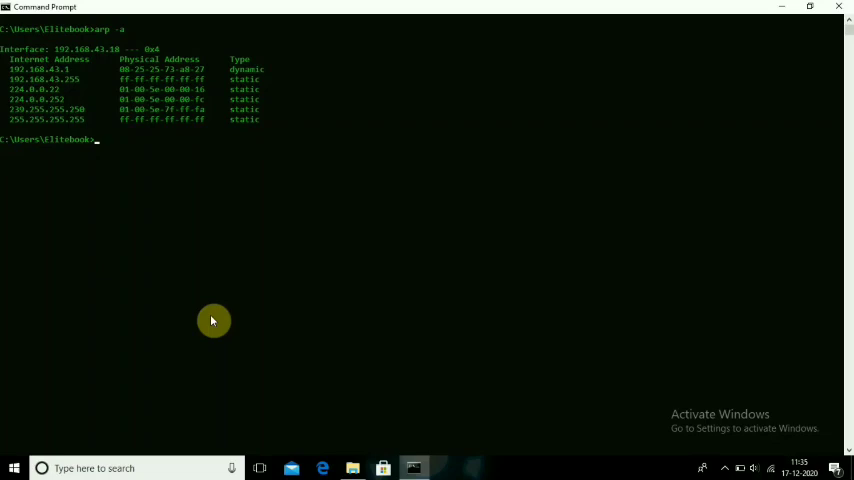
Run ipconfig to show the network configuration for interface 192.168.43.30
type("ipc")
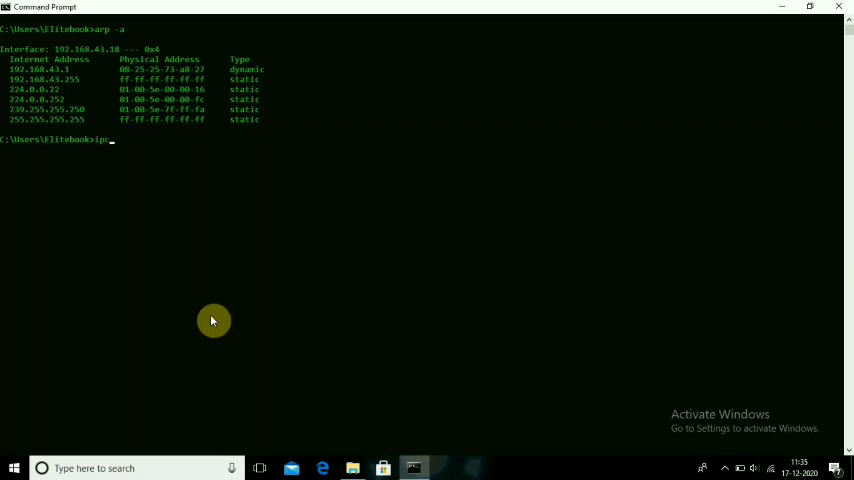
key("Enter")
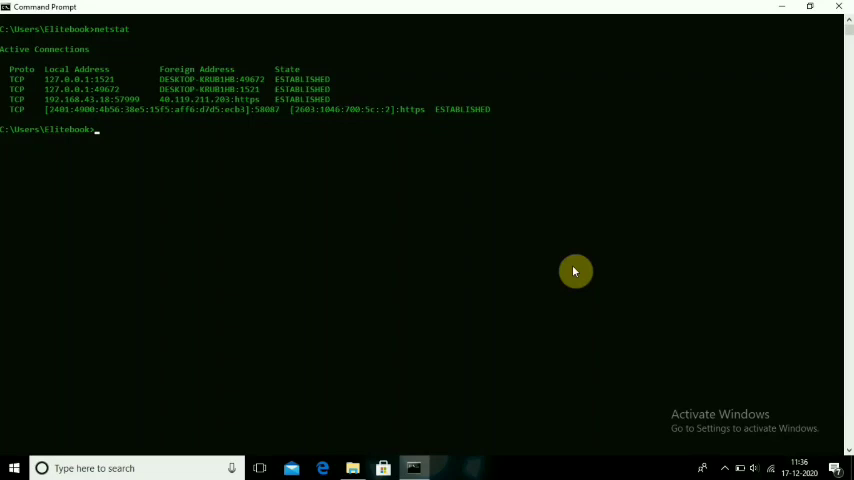
Clear the Command Prompt screen with cls and bring up Control Panel
type("cls")
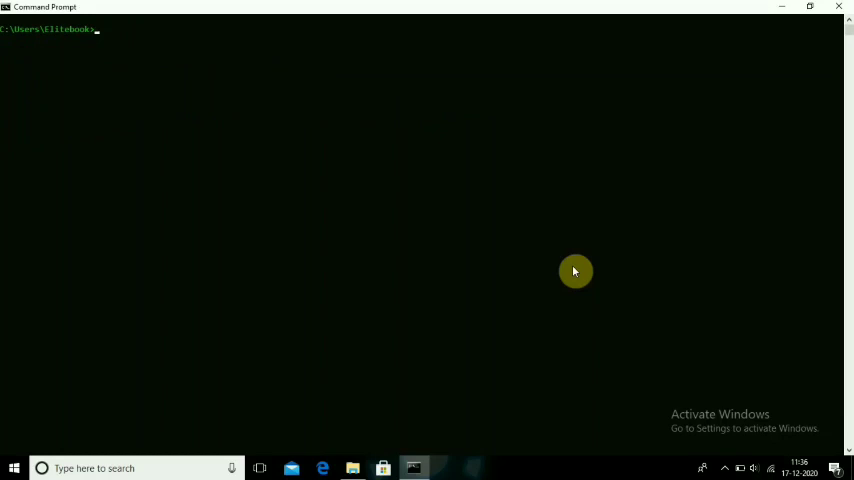
left_click(576, 272)
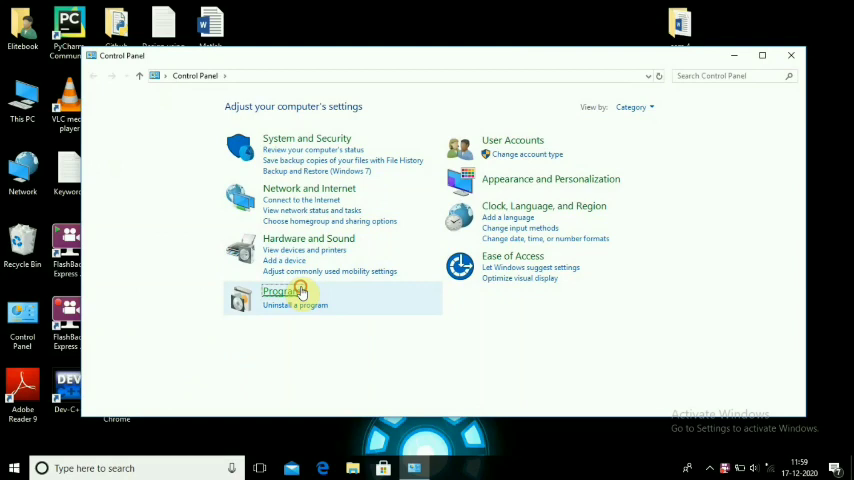
Enter the Programs category of Control Panel
left_click(280, 292)
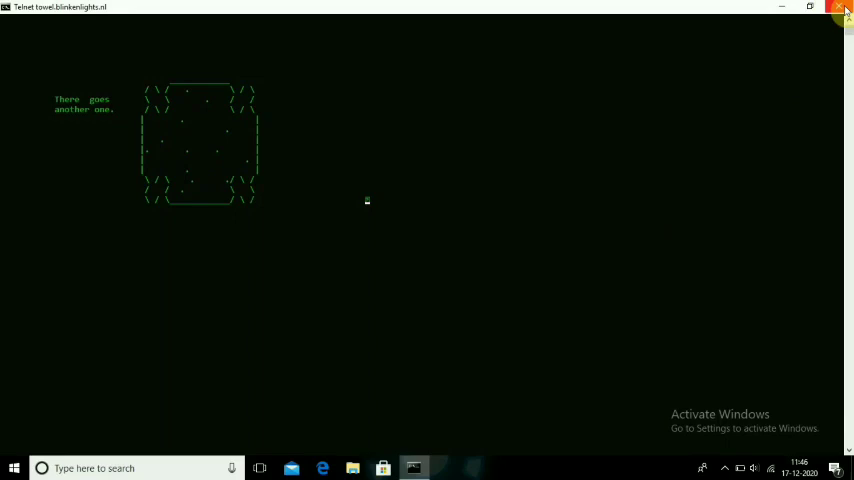
Close the Telnet towel.blinkenlights.nl Star Wars animation window
left_click(844, 8)
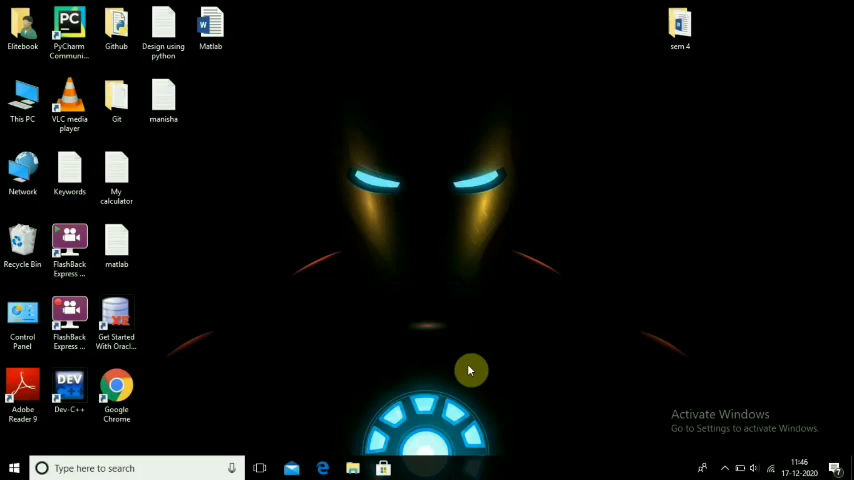
Create a new text document named matrix on the desktop and load it in Notepad
right_click(470, 372)
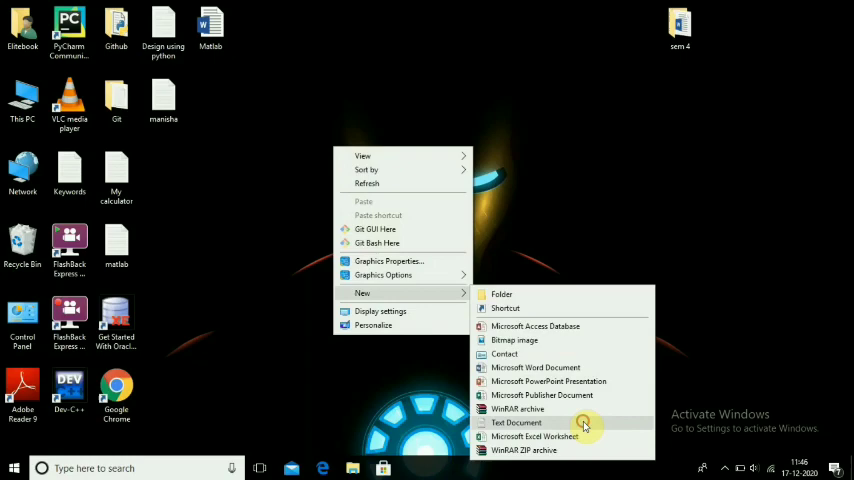
left_click(516, 422)
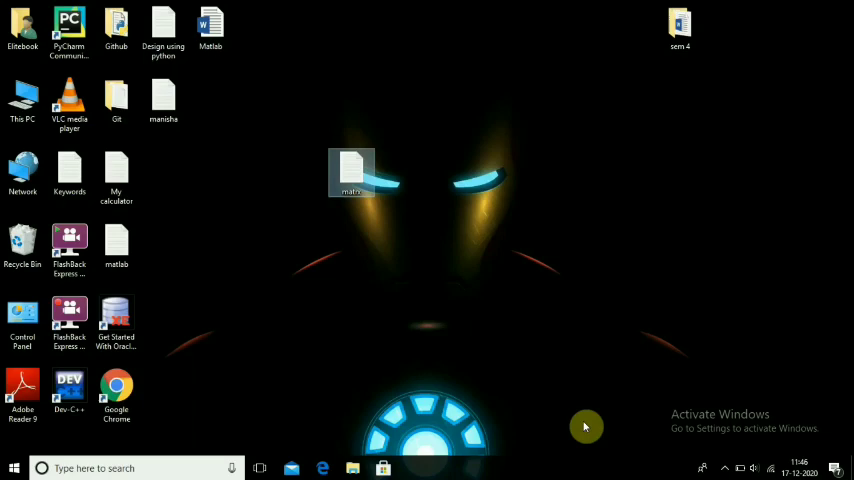
double_click(352, 170)
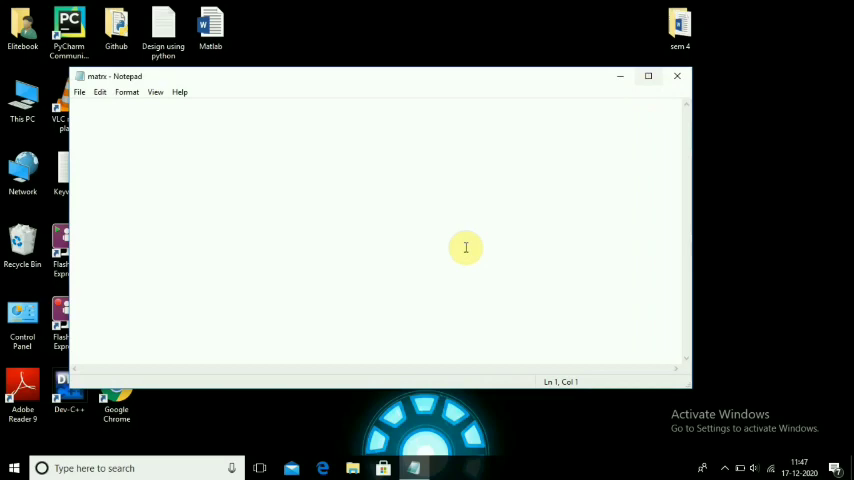
type("@echo off")
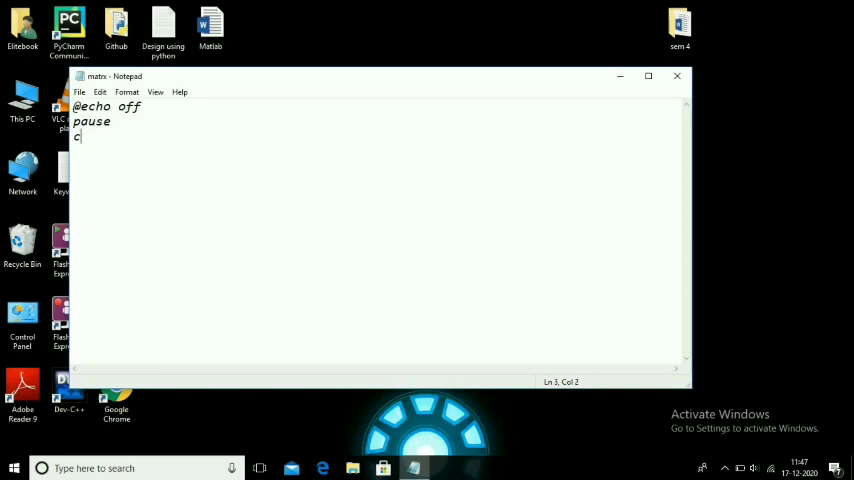
type("olor A")
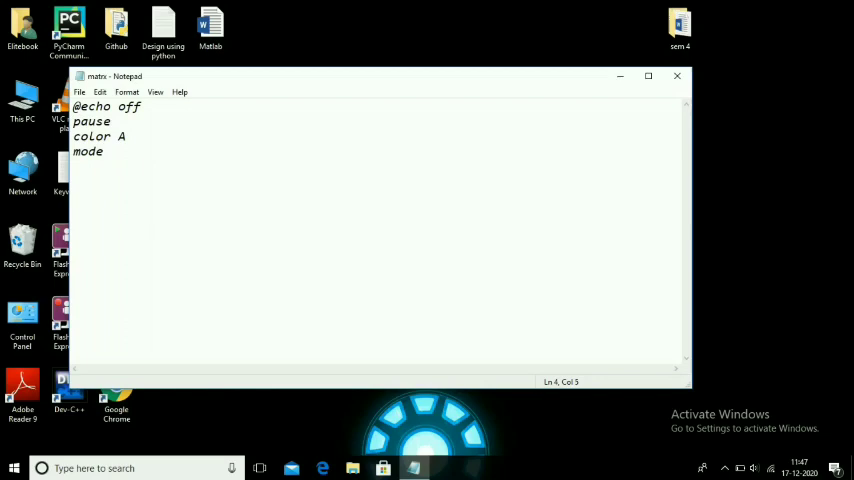
type("1000")
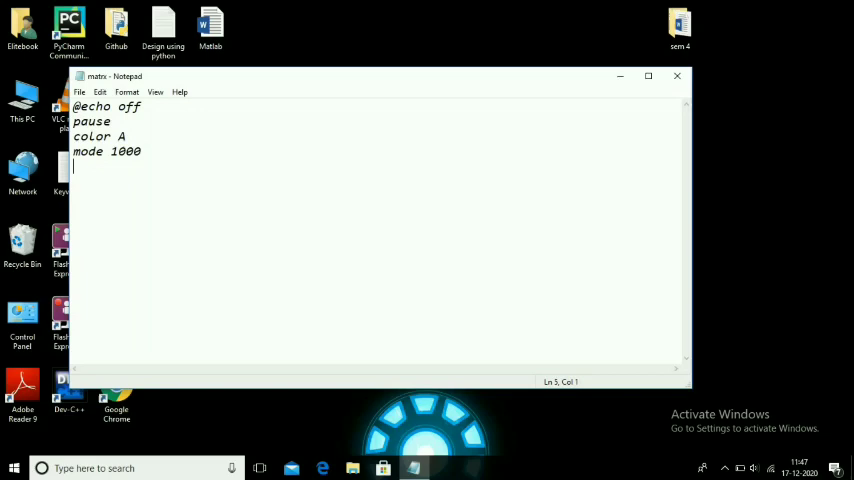
type(":matrix")
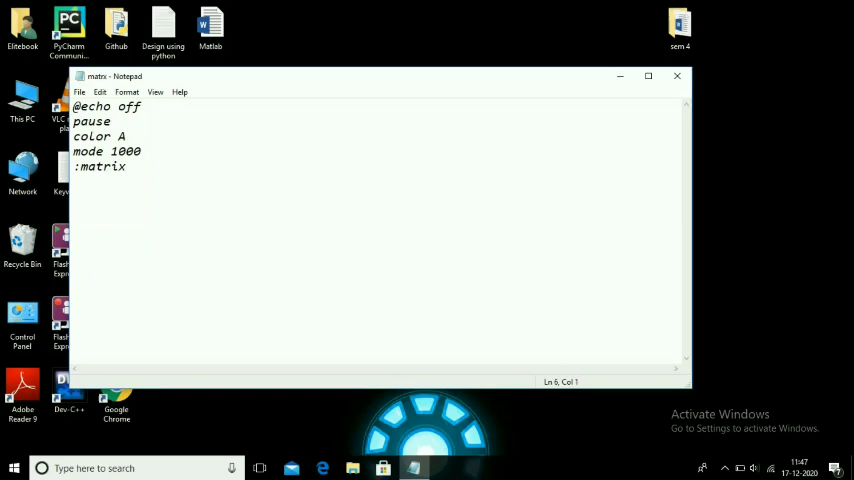
type("echo")
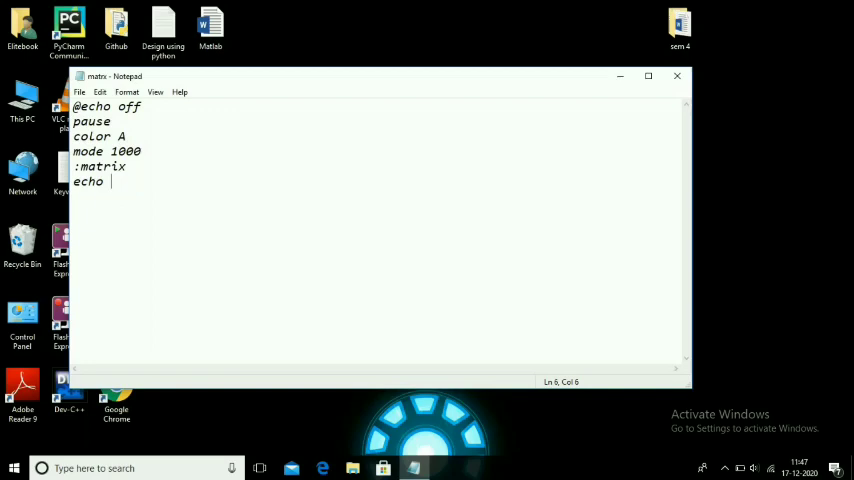
type("%random&")
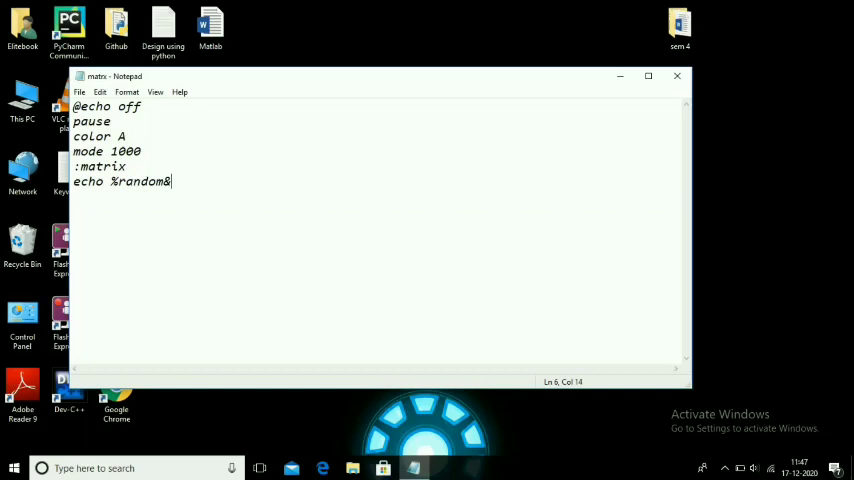
Replace the mistyped text with many repeated %random% variables and add goto matrix
double_click(138, 180)
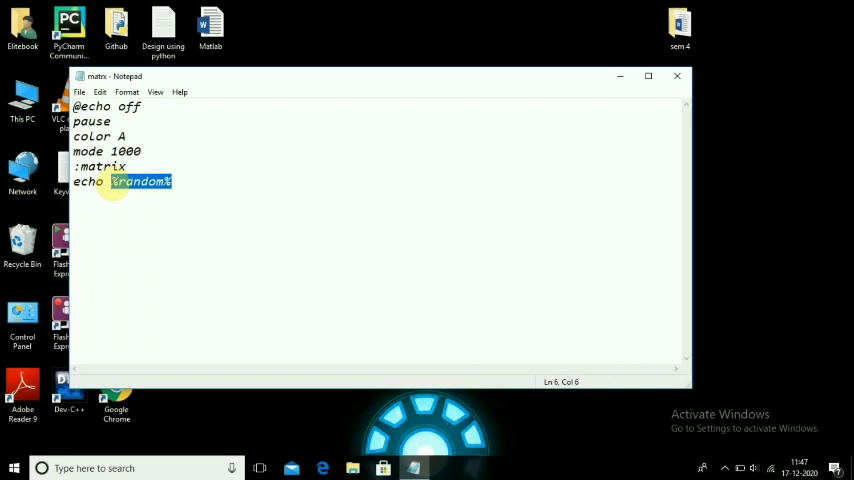
type("%random%%random%%random%%random%%random%%random%%random%")
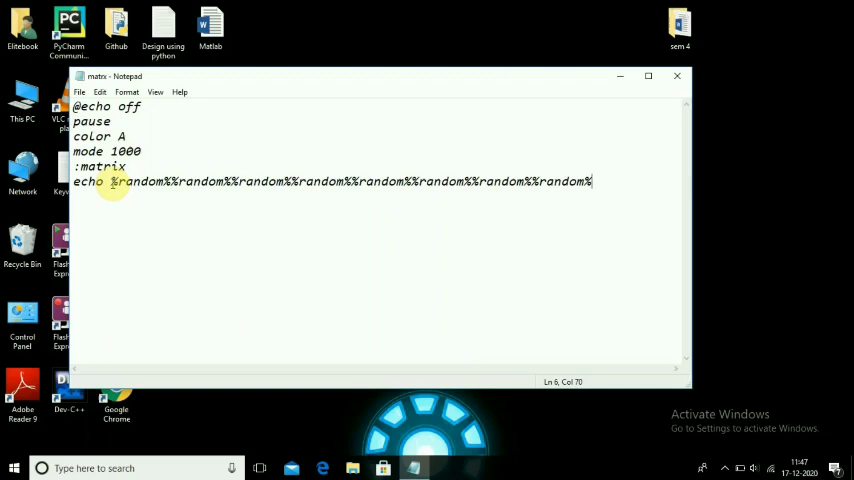
type("%random%%random%%random%%random%%random%")
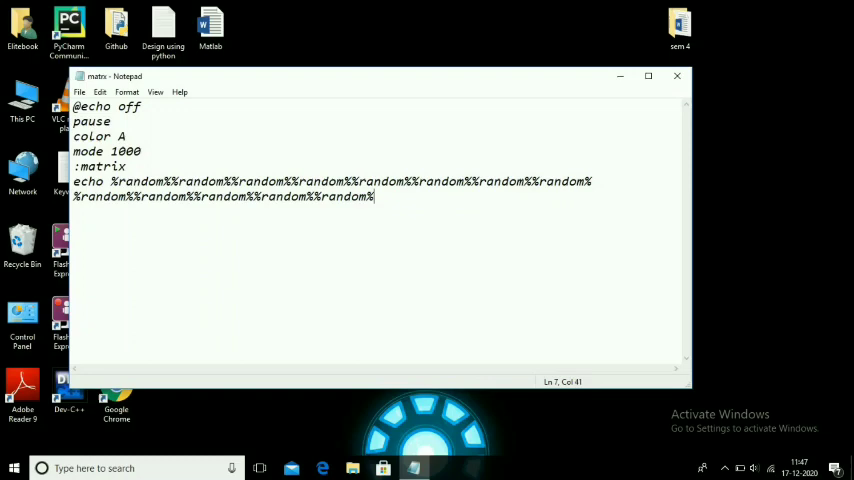
type("%random%%random%%random%%random%%random%")
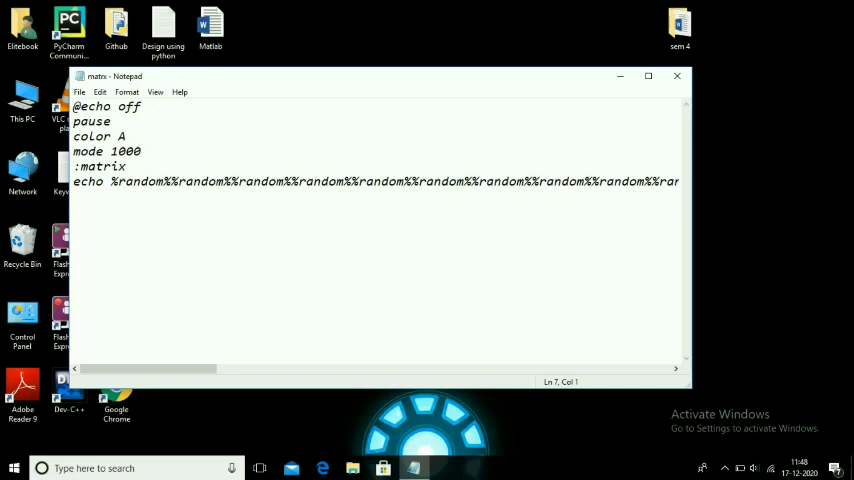
type("goto matrix")
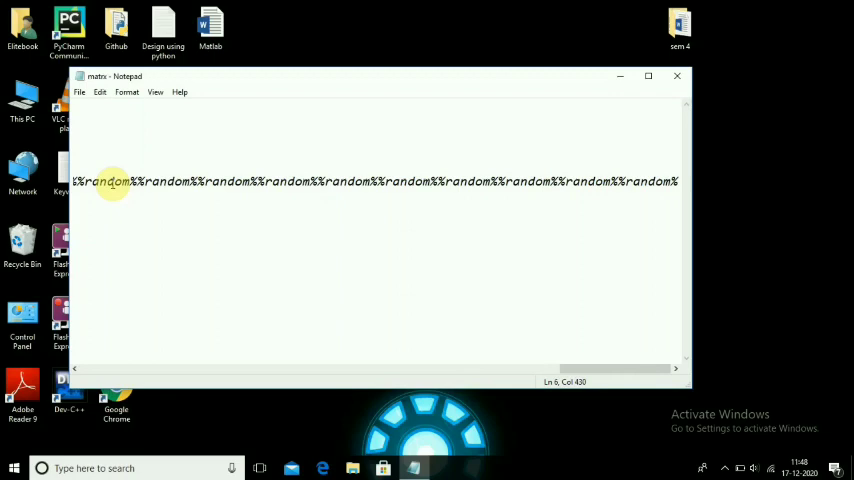
Save the script as matrix.bat with the All Files type
left_click(80, 92)
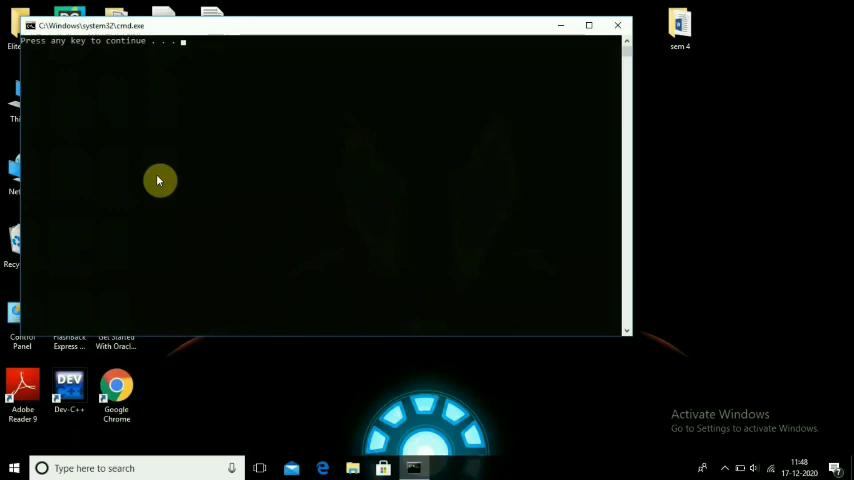
Continue past the pause prompt so the matrix output starts
key("enter")
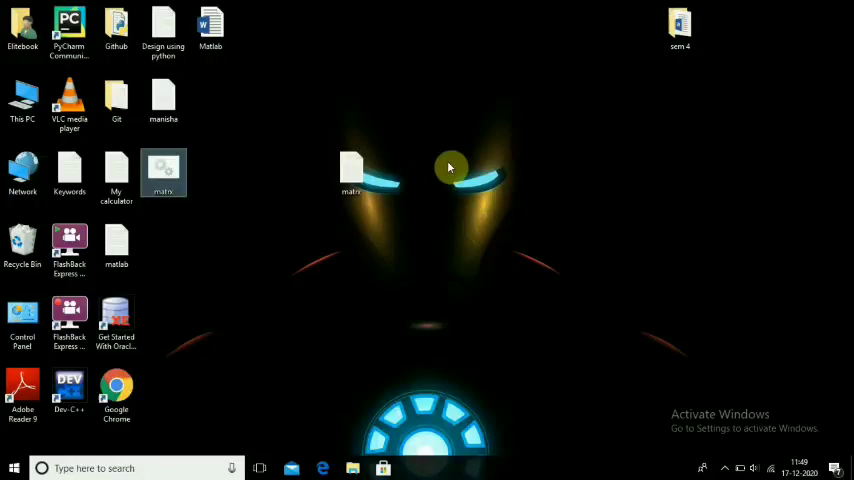
mouse_move(492, 328)
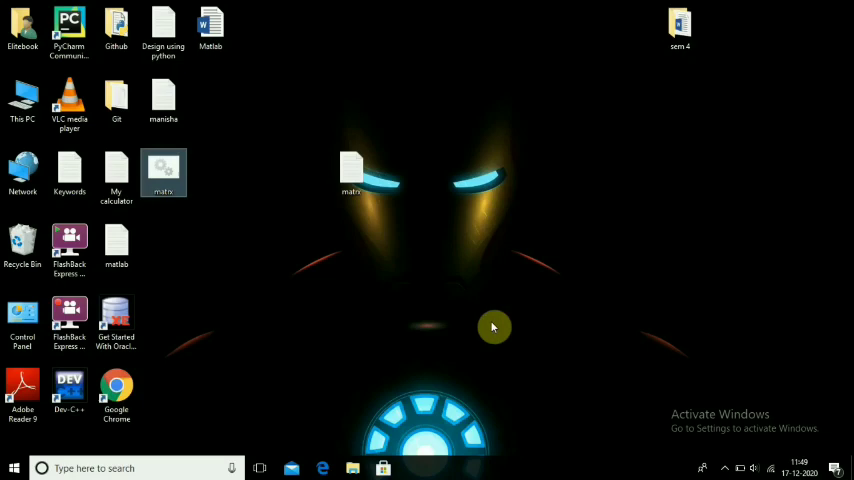